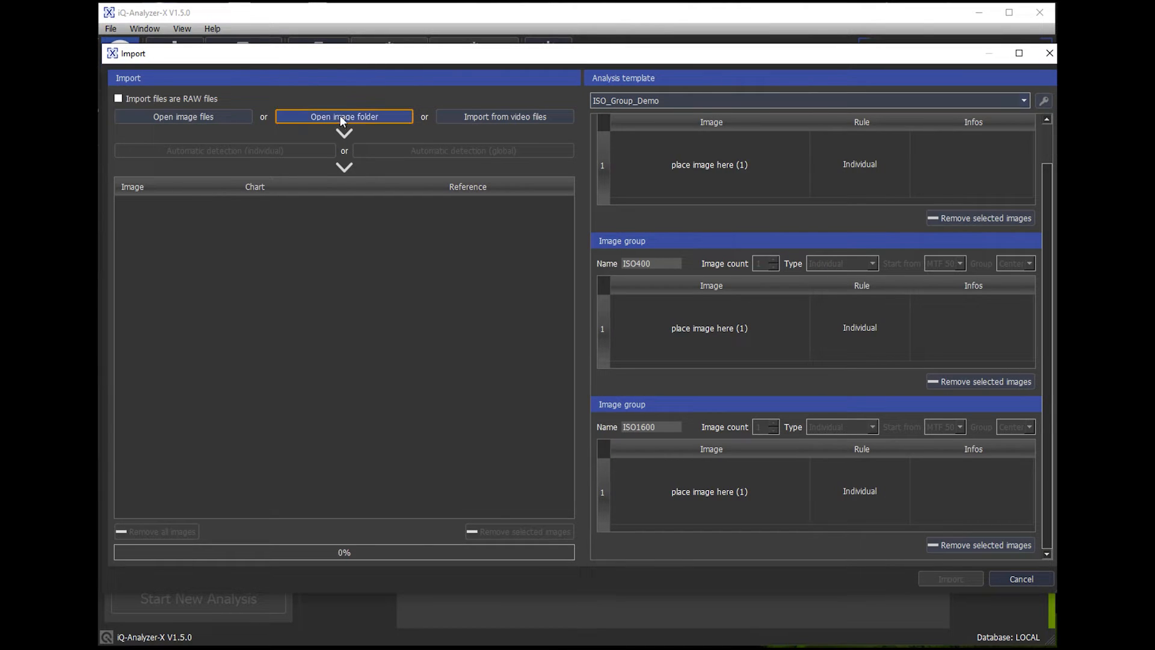
- Import all test images from the iso folder inside TE42V2_Test
click(343, 116)
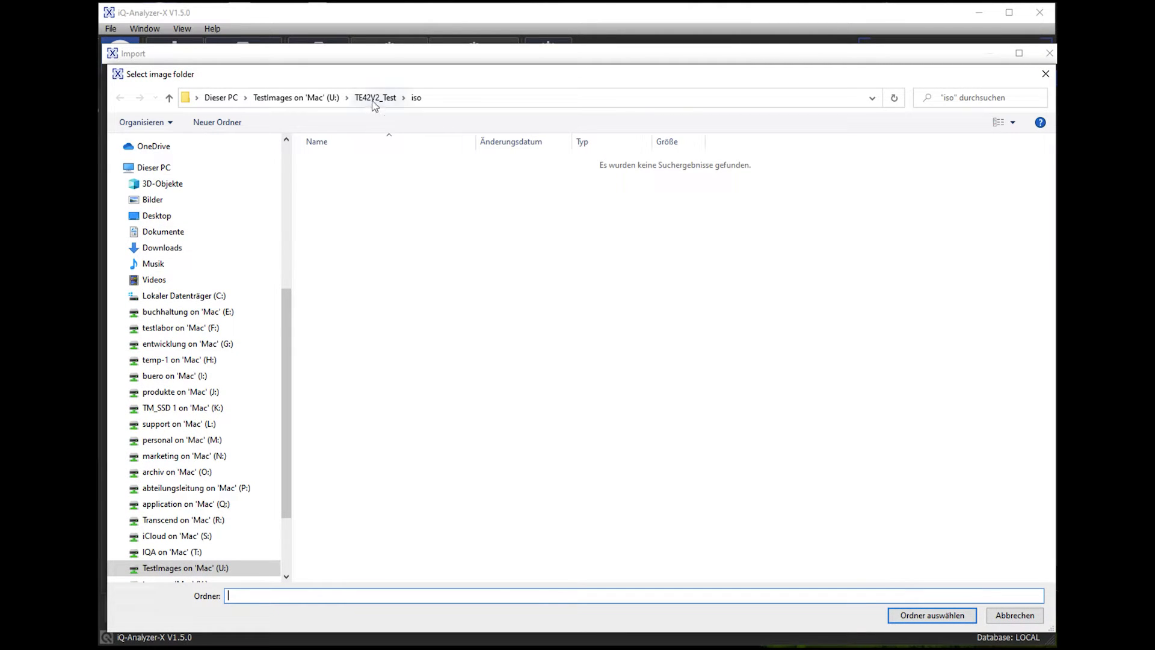
click(375, 97)
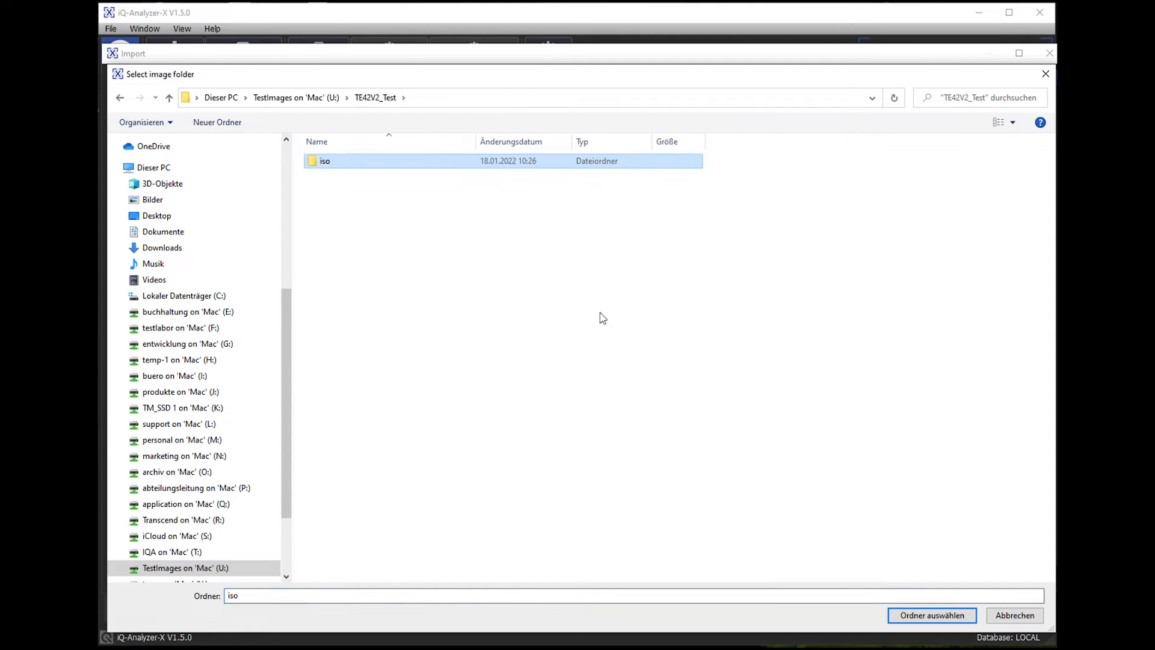
click(931, 615)
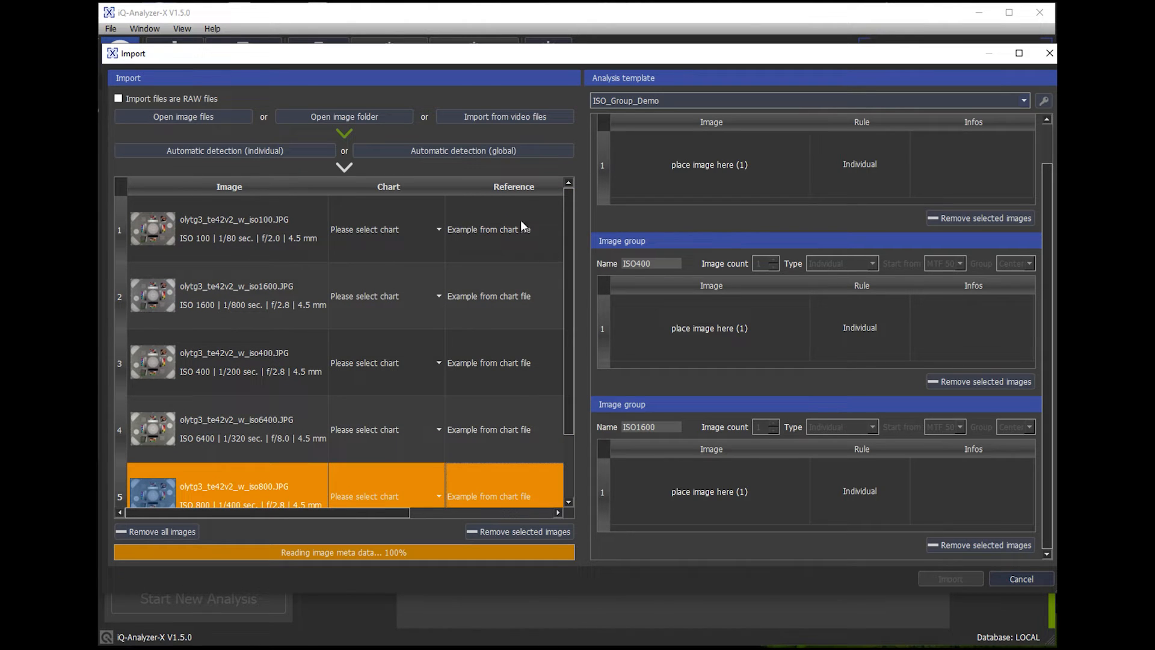
- Run individual automatic detection so each image gets its TE42_V2_4_3 chart and reference
click(462, 150)
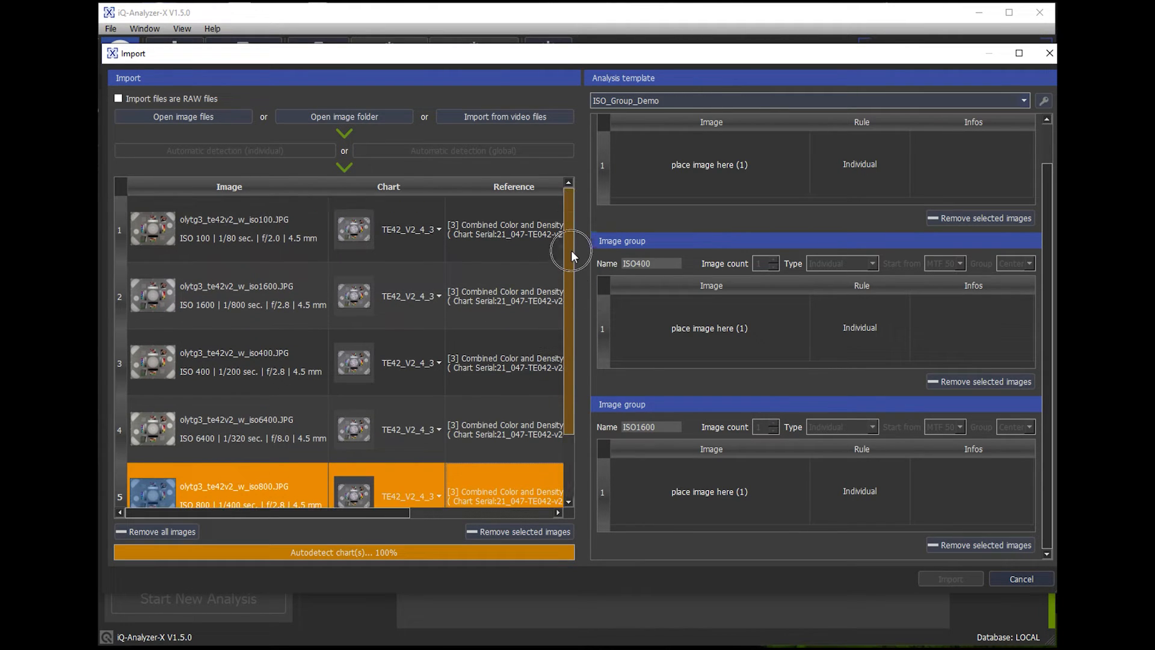
mouse_move(566, 273)
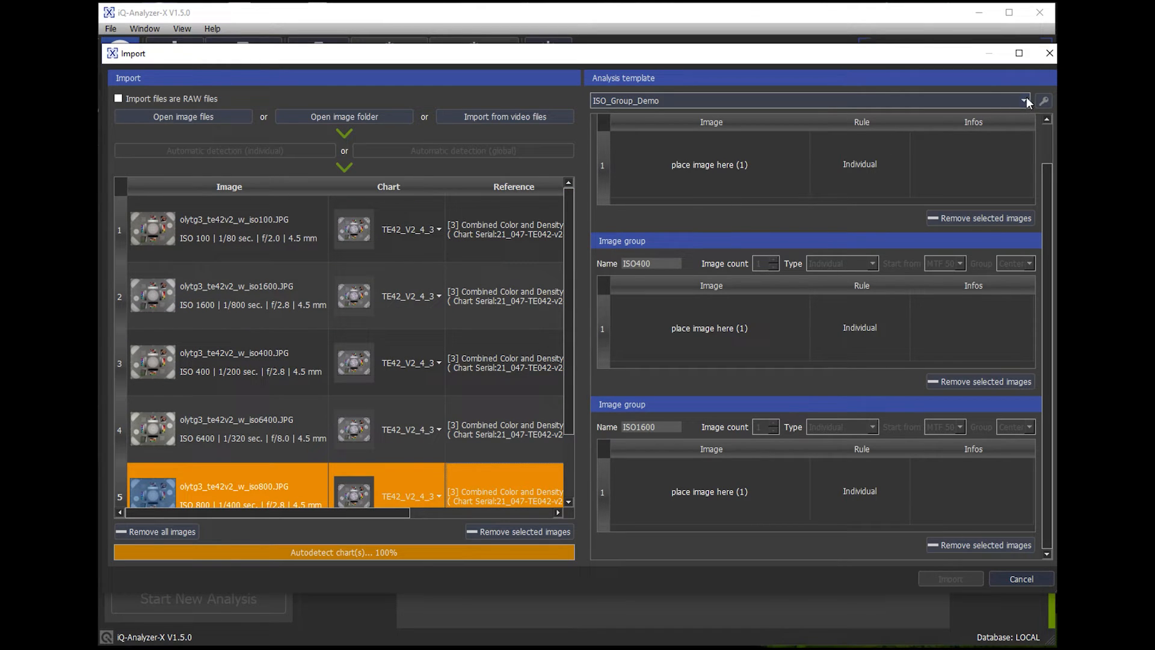
click(1023, 100)
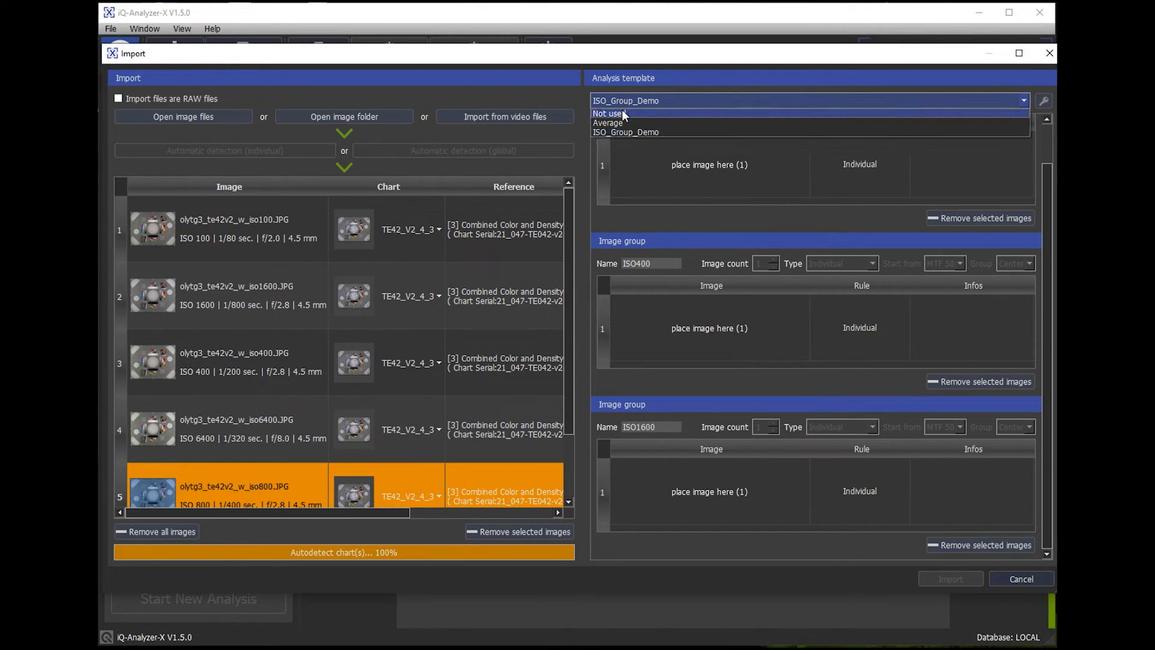
click(609, 113)
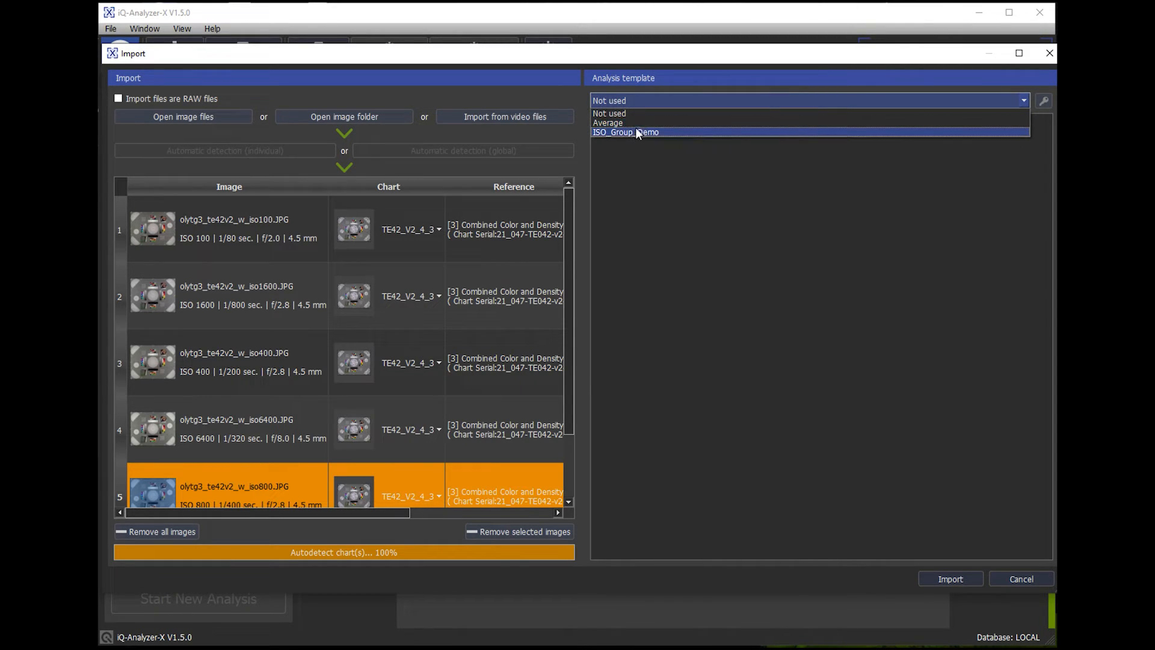
click(625, 131)
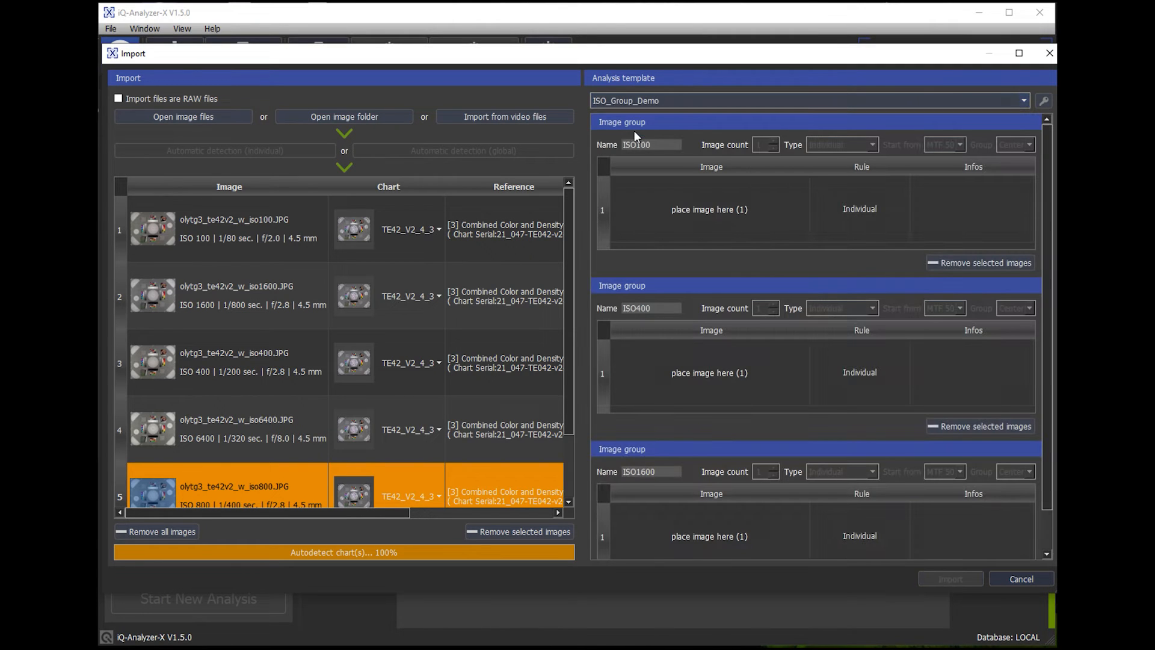
mouse_move(686, 358)
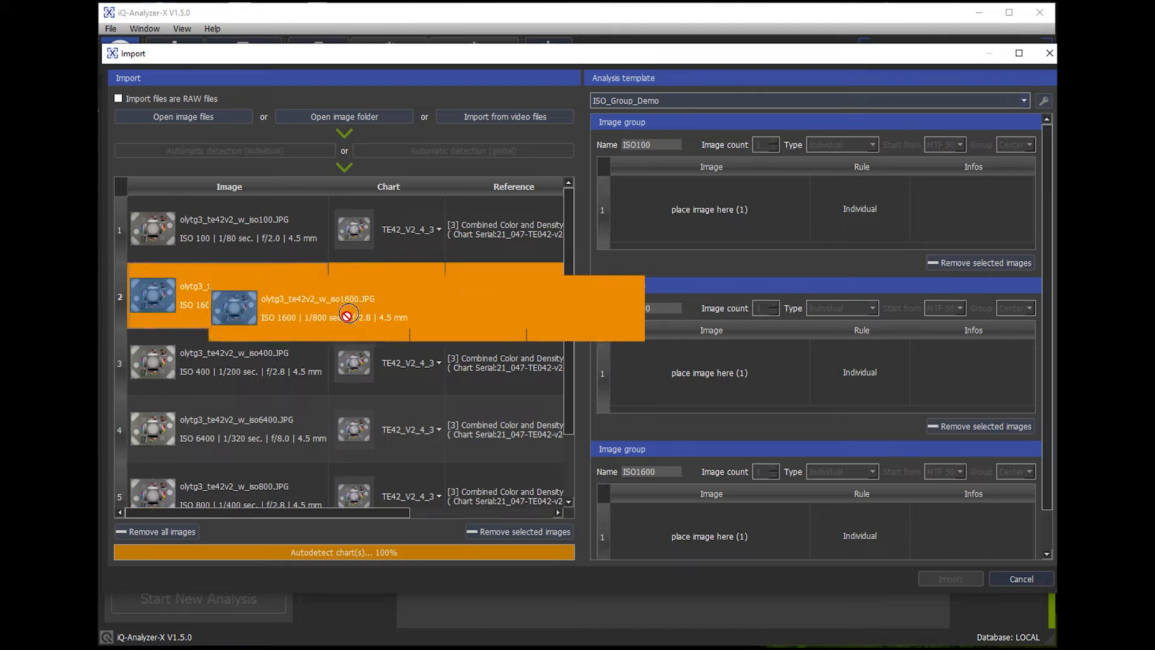
- Place the ISO 1600 image in the ISO1600 group and import the grouped images
drag(351, 313, 709, 536)
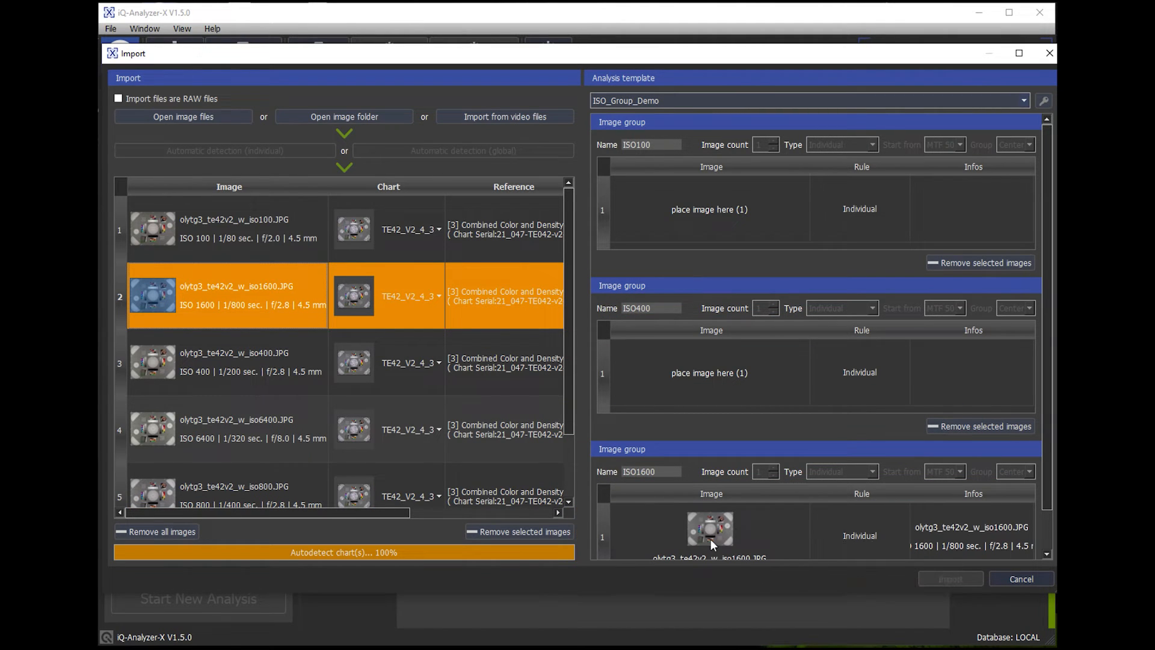
mouse_move(278, 365)
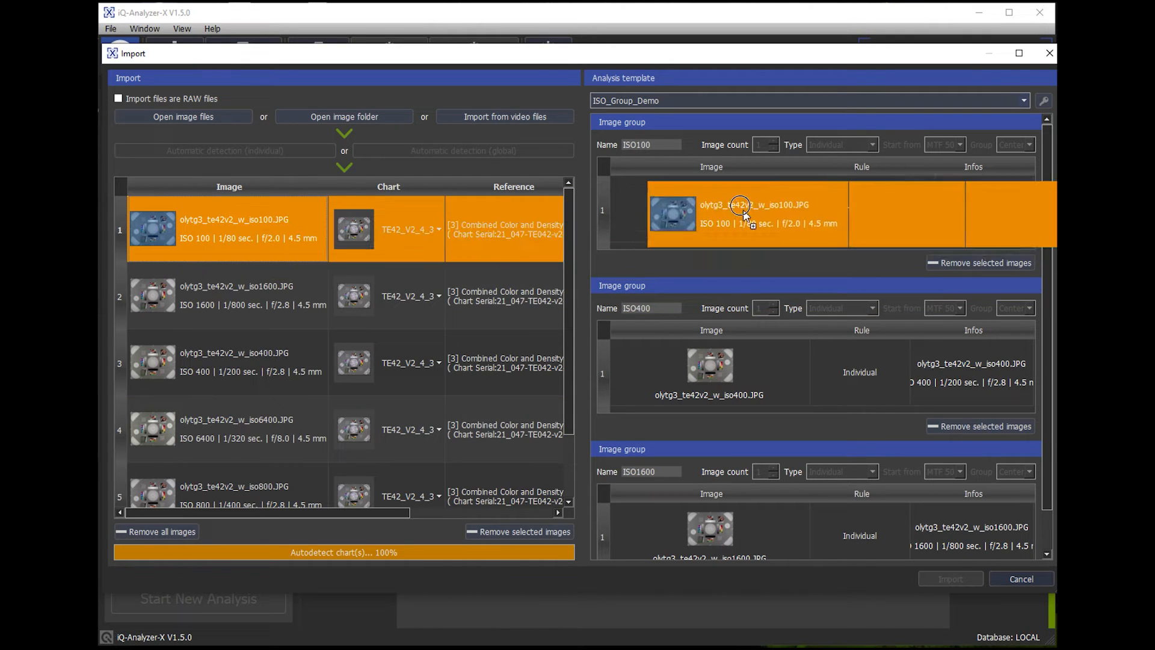
click(949, 578)
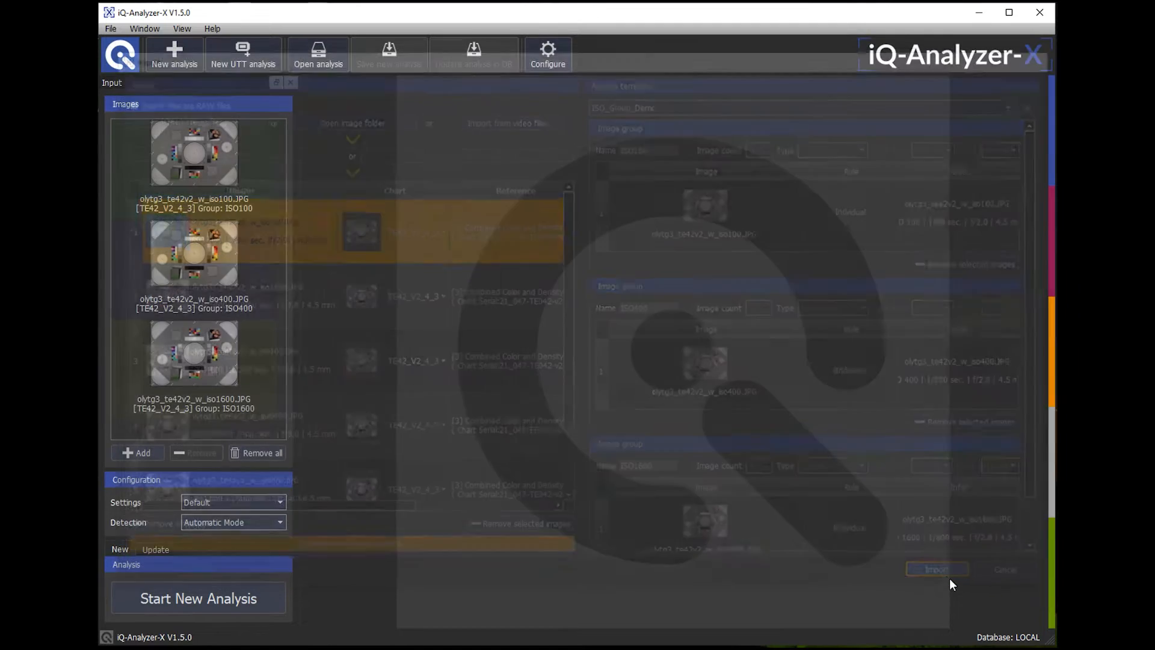
- Start a new analysis of the three images and view the ISO 100 results
click(936, 569)
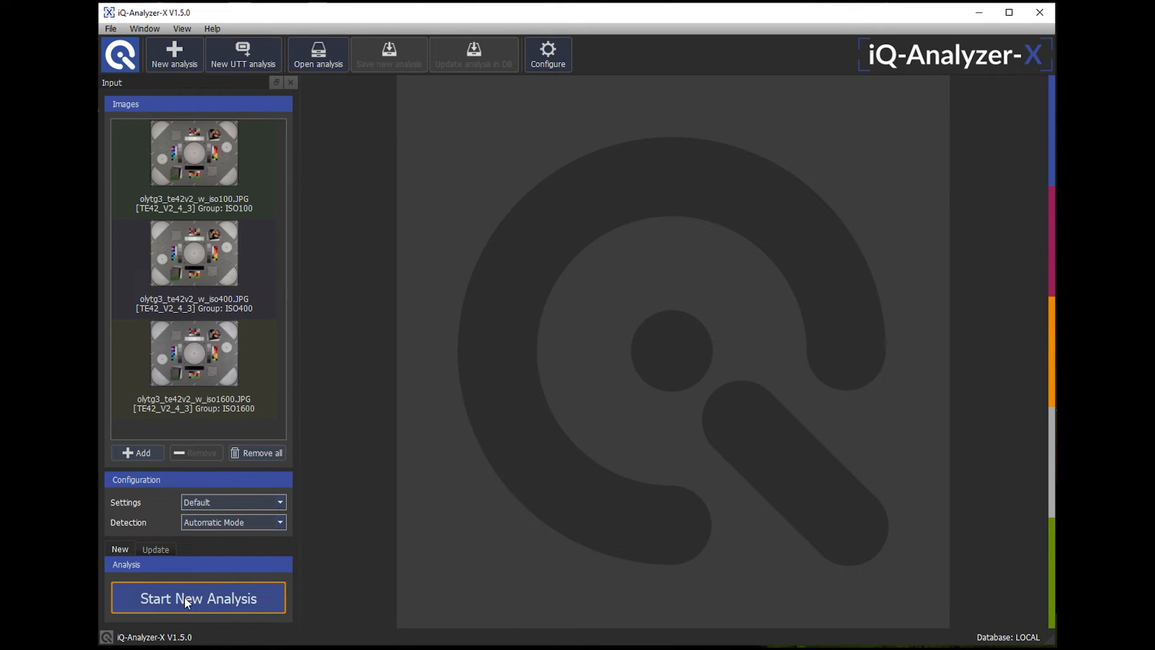
click(198, 598)
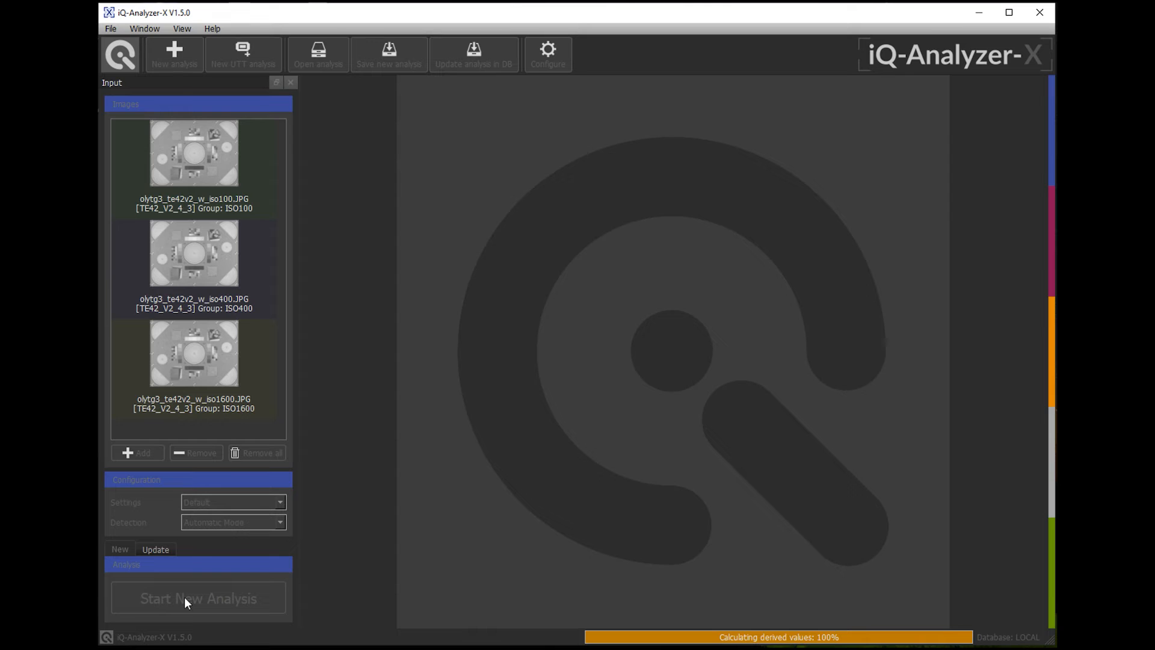
click(198, 597)
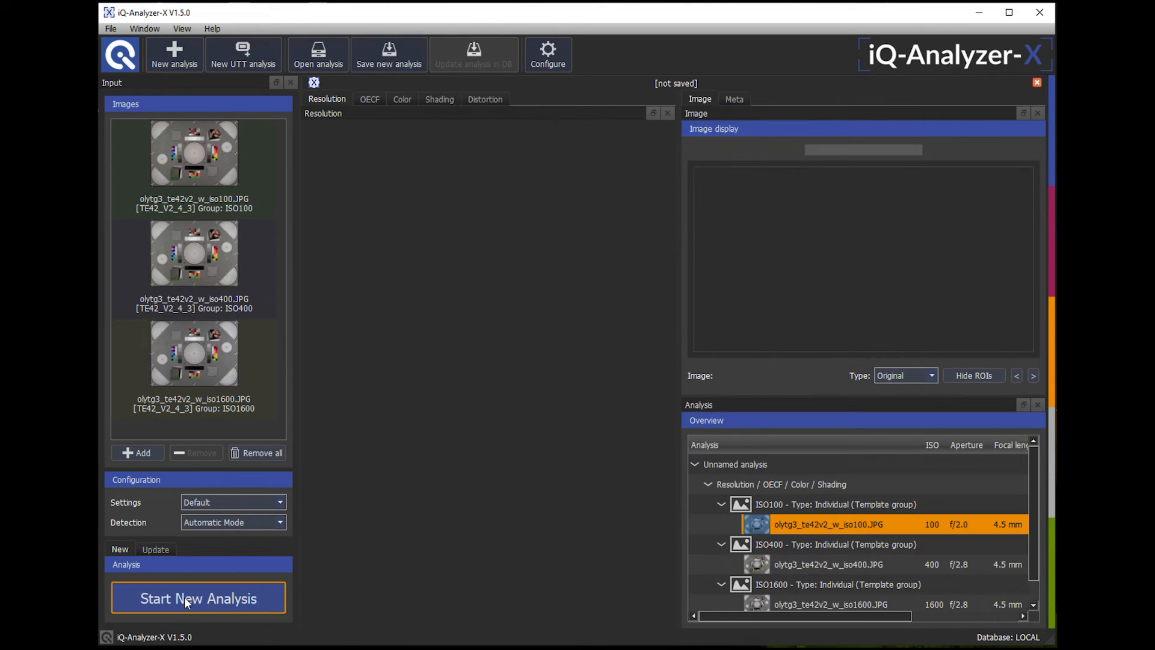
click(197, 598)
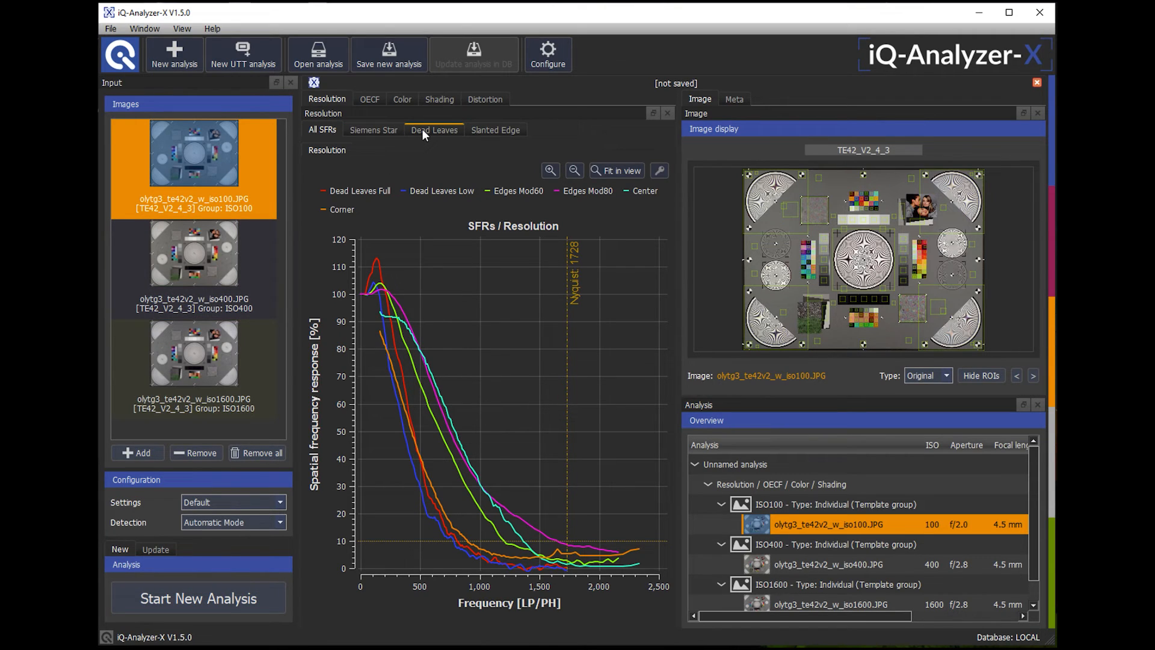
- Show the Dead Leaves resolution results for the ISO 400 image
click(433, 130)
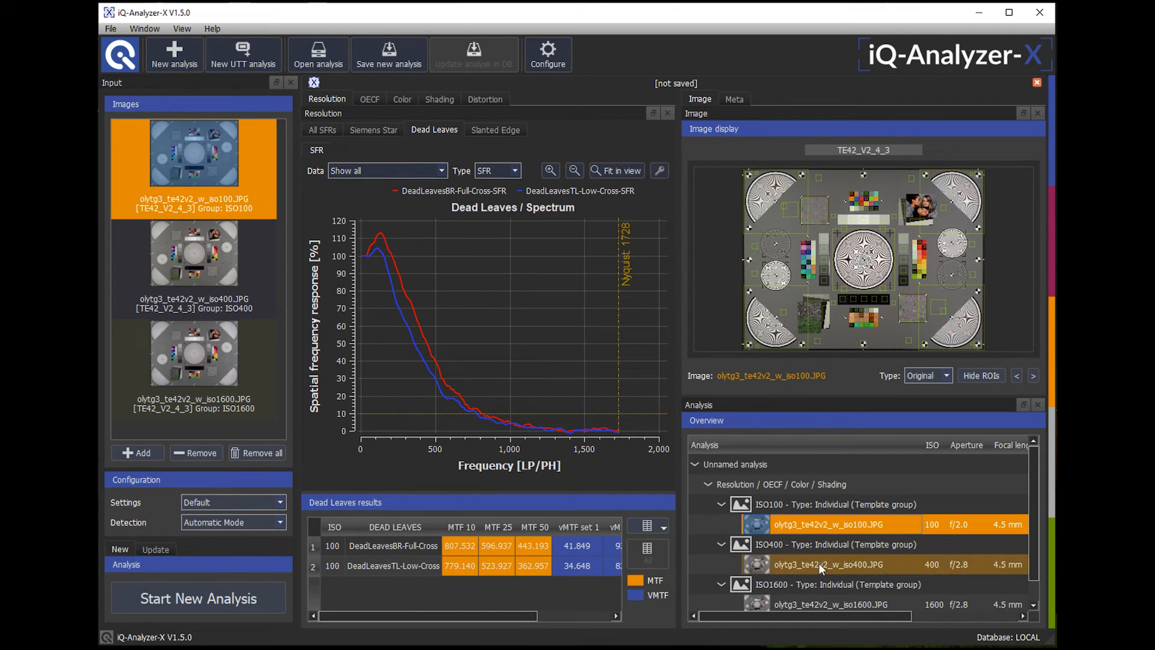
click(827, 564)
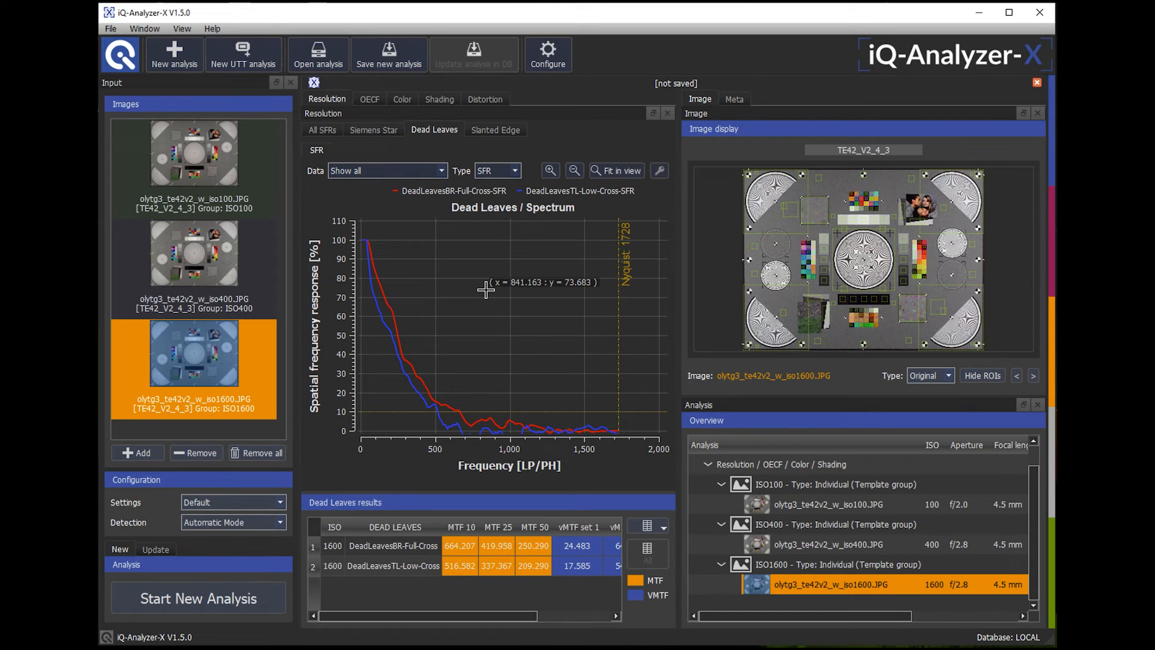
mouse_move(959, 456)
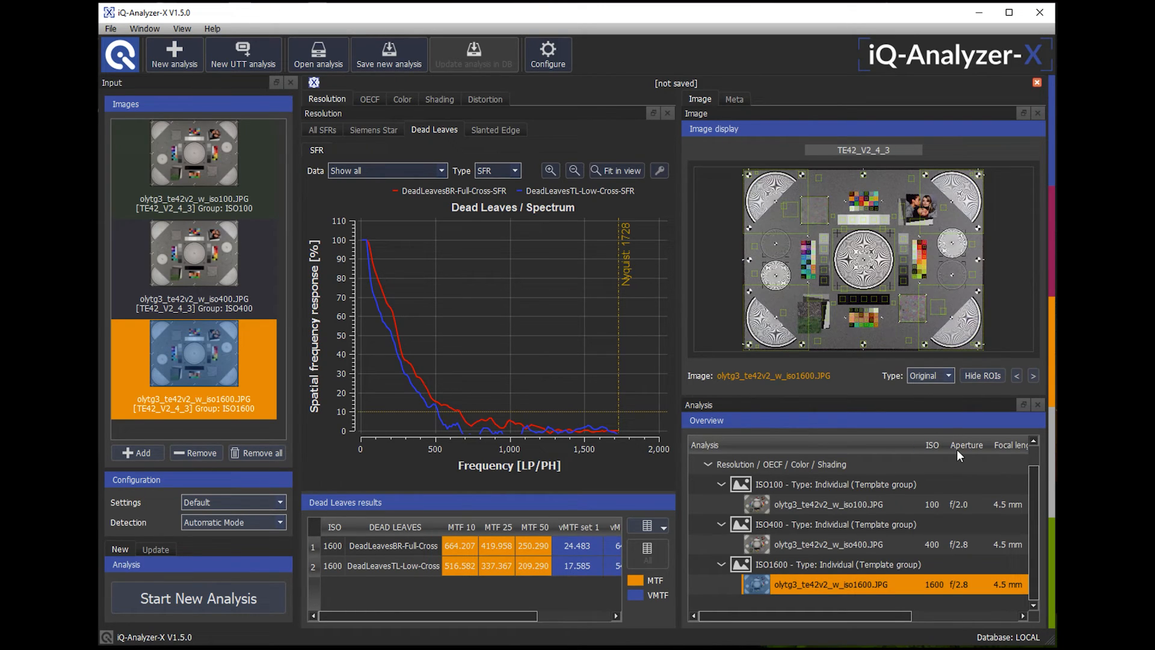
mouse_move(693, 187)
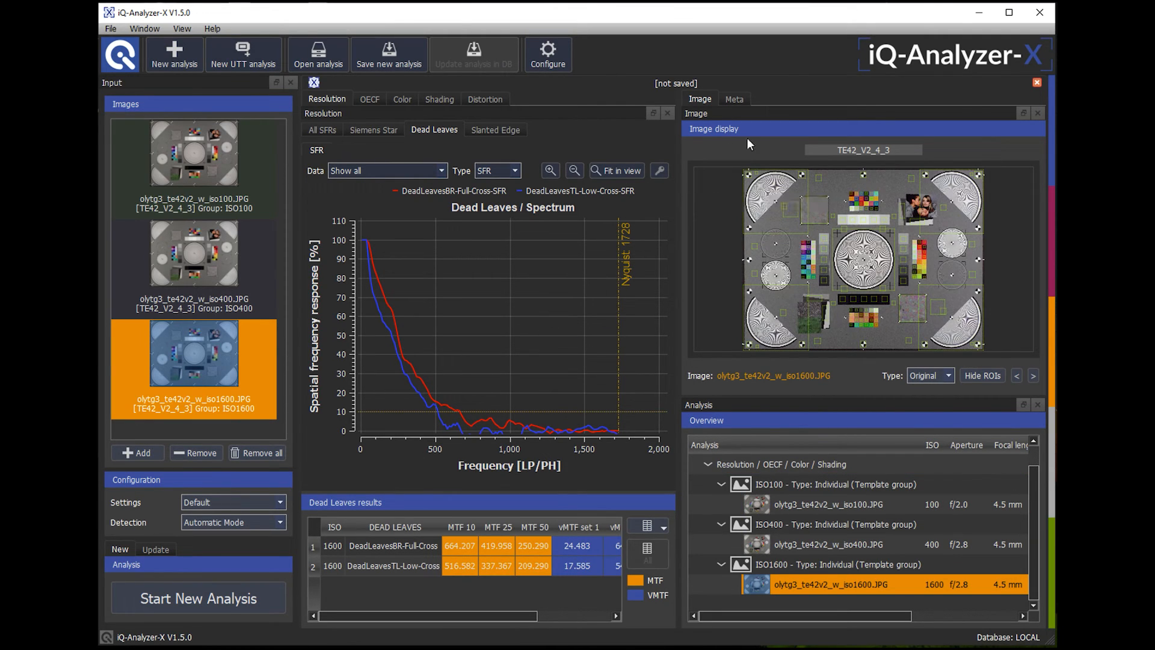
- Add the ISO 400 and ISO 100 images to the comparison and group curves by Image
click(840, 525)
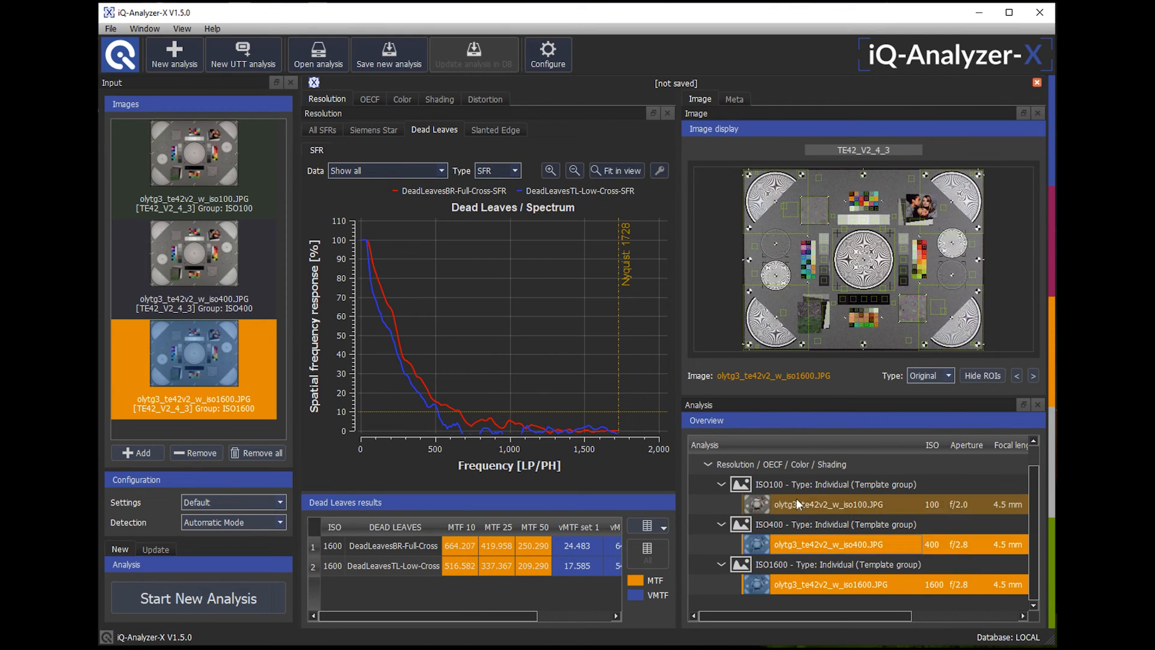
click(194, 253)
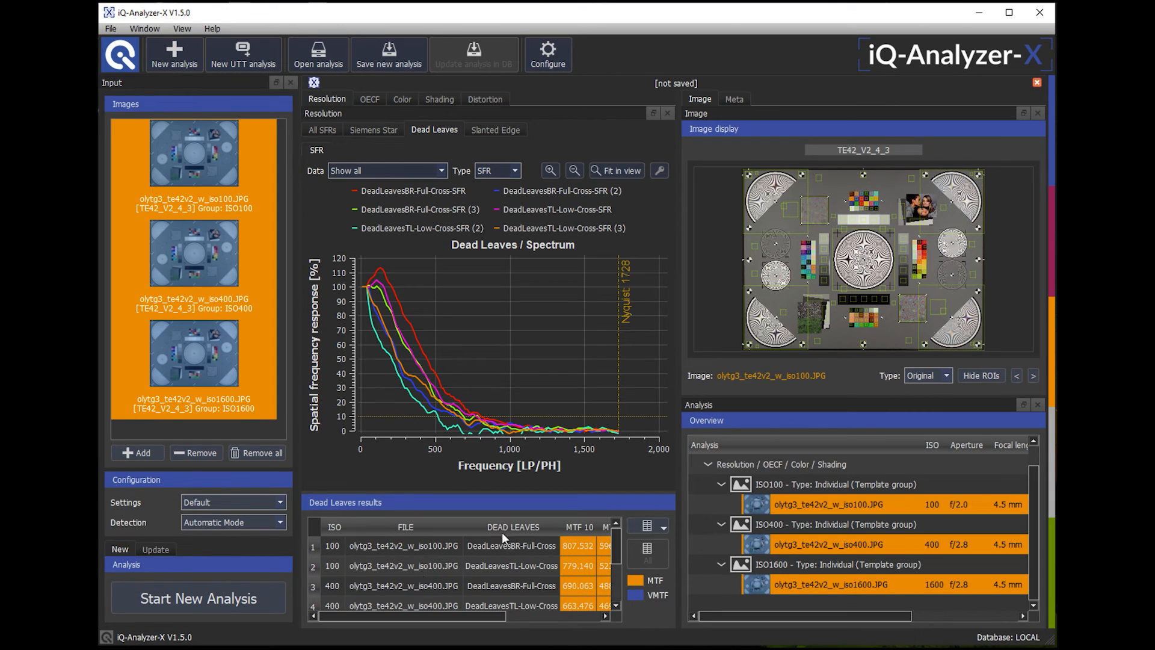
mouse_move(679, 181)
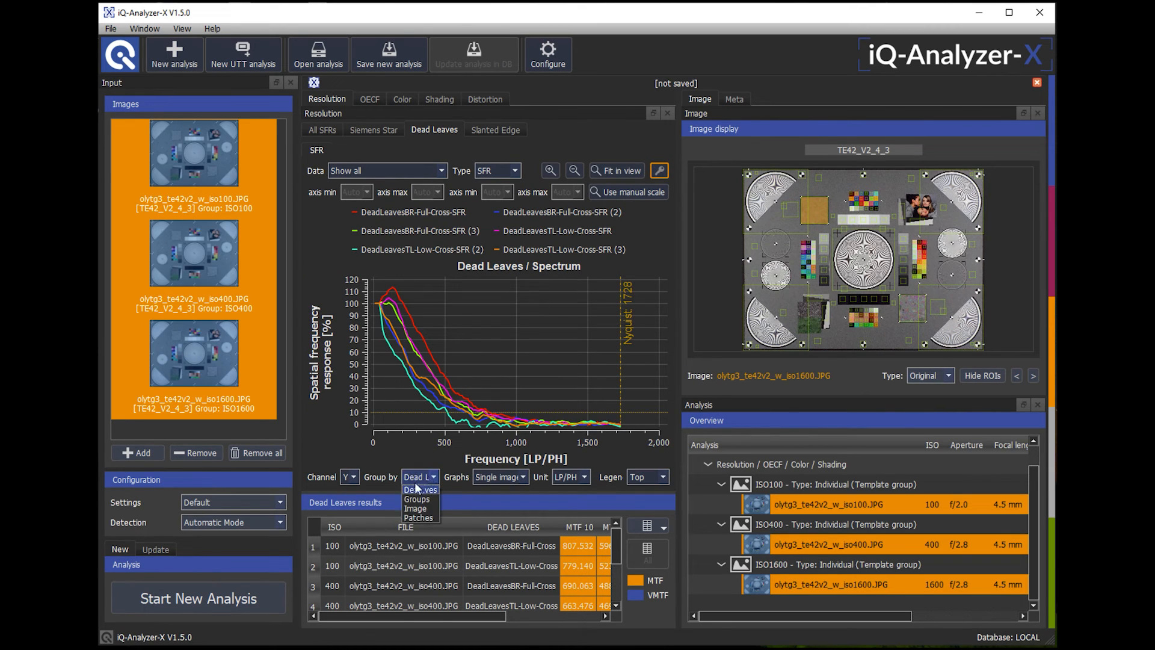
click(416, 509)
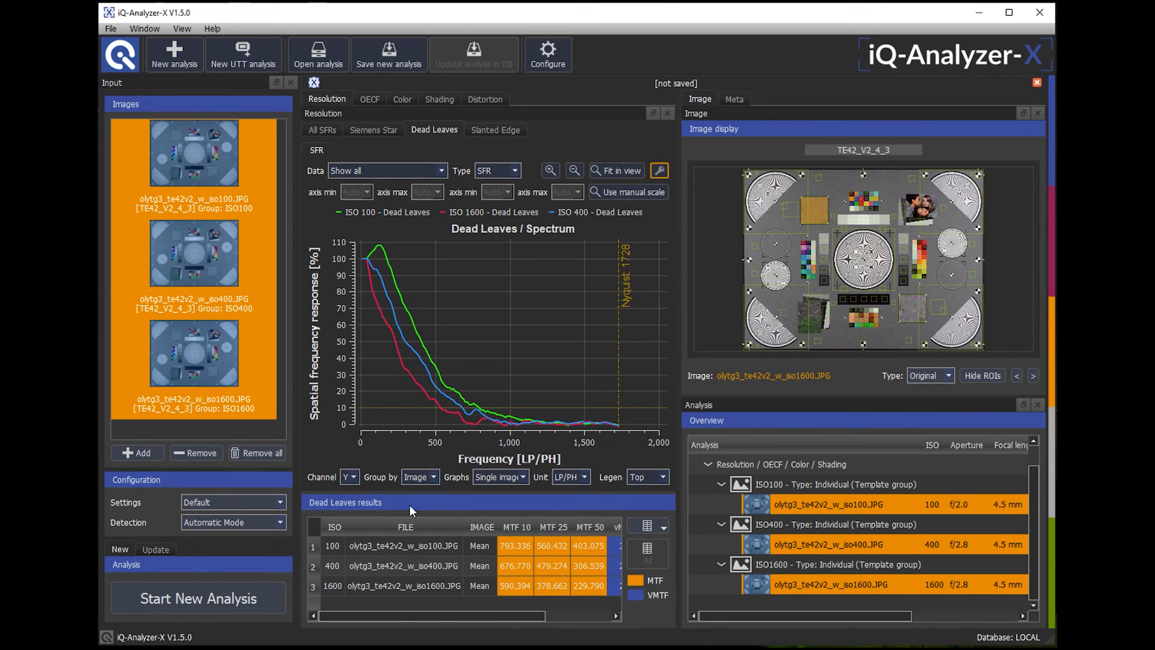